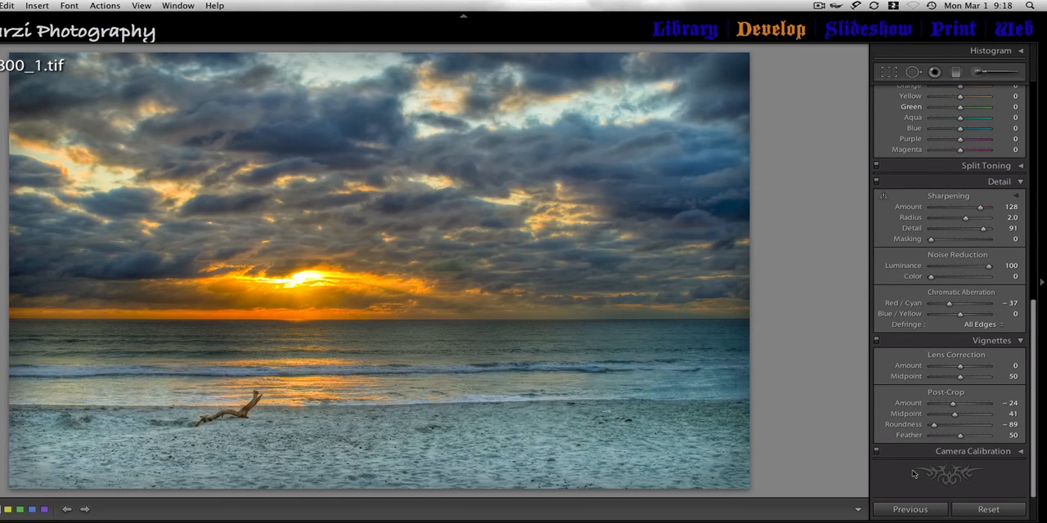
Step: Reset all develop adjustments so the beach sunset returns to its dark original
click(988, 508)
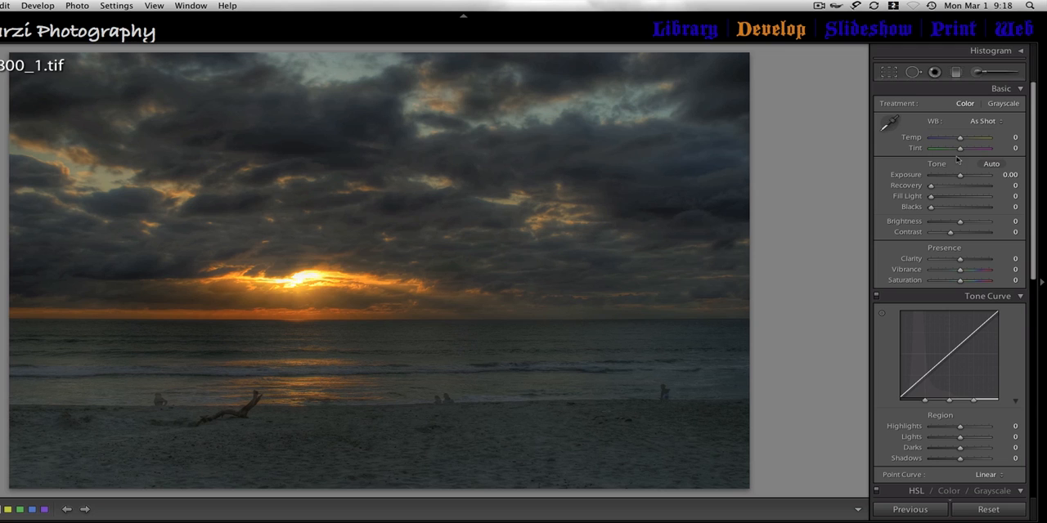
Step: Raise Exposure to about +0.80 and Clarity to +96 for brighter, crisper clouds
drag(958, 175, 968, 175)
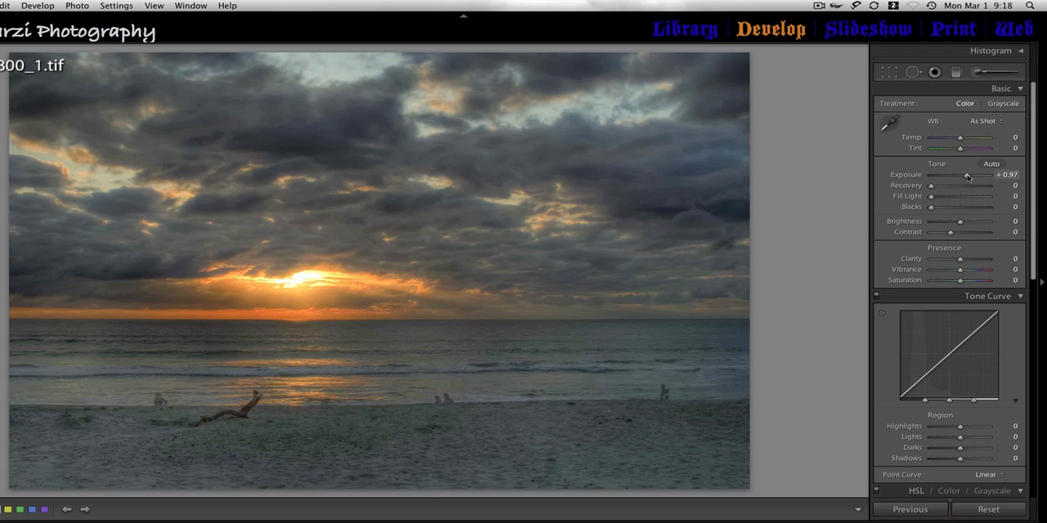
drag(968, 175, 965, 175)
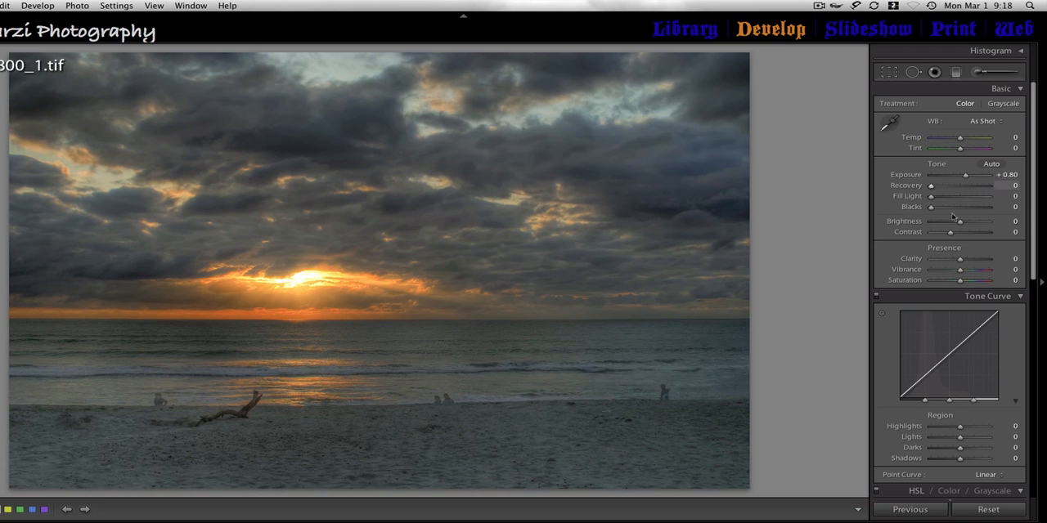
drag(958, 259, 983, 258)
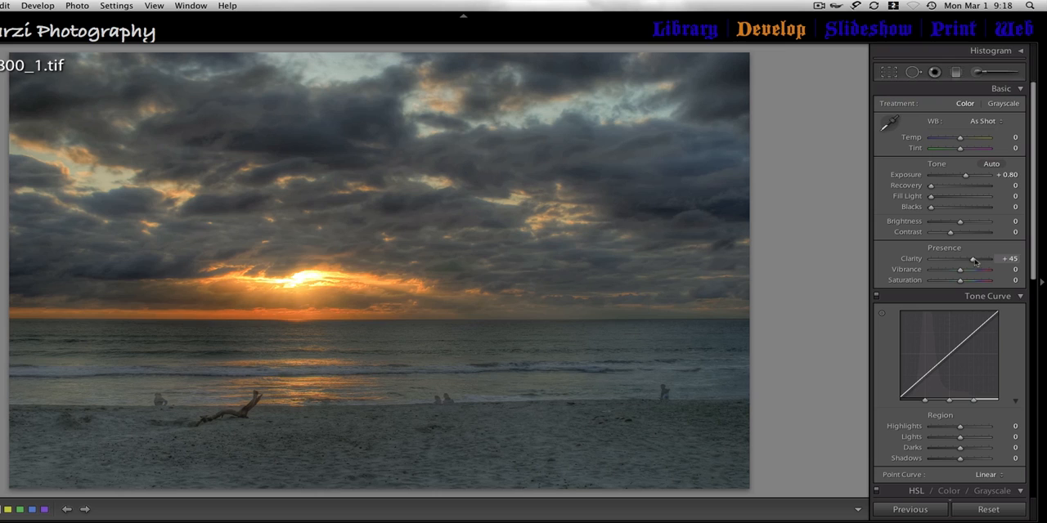
drag(978, 259, 990, 258)
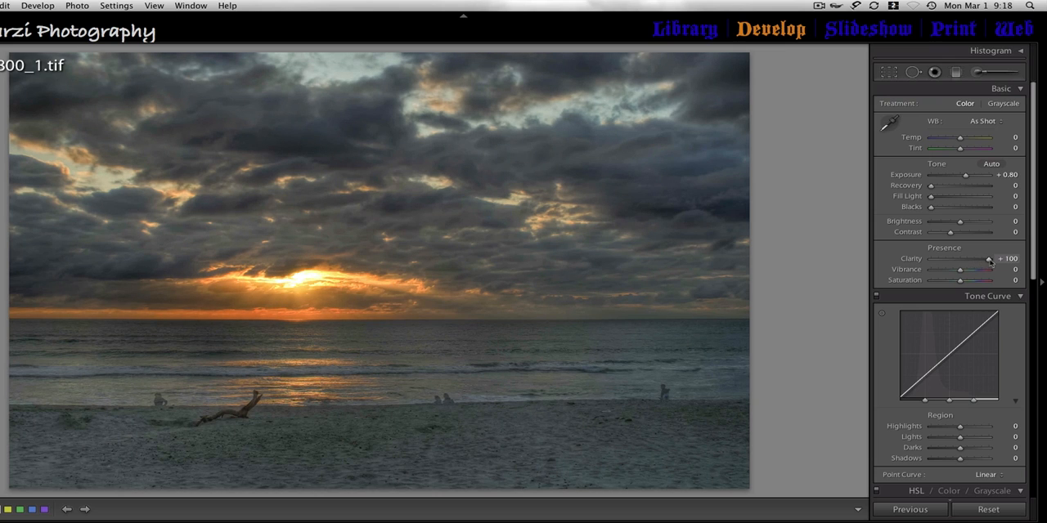
drag(989, 259, 987, 258)
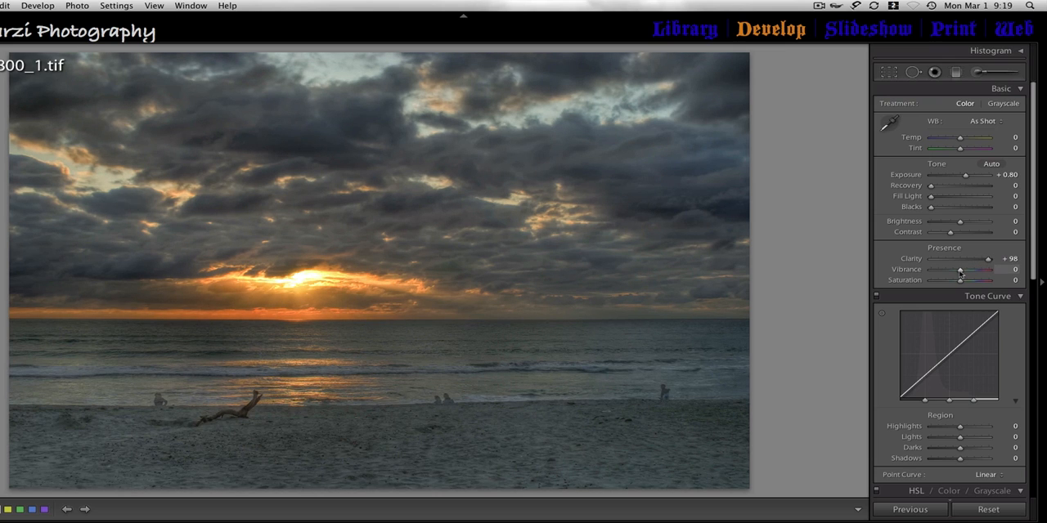
Step: Boost Vibrance to +41 and Saturation slightly for richer sunset colour
drag(960, 269, 980, 270)
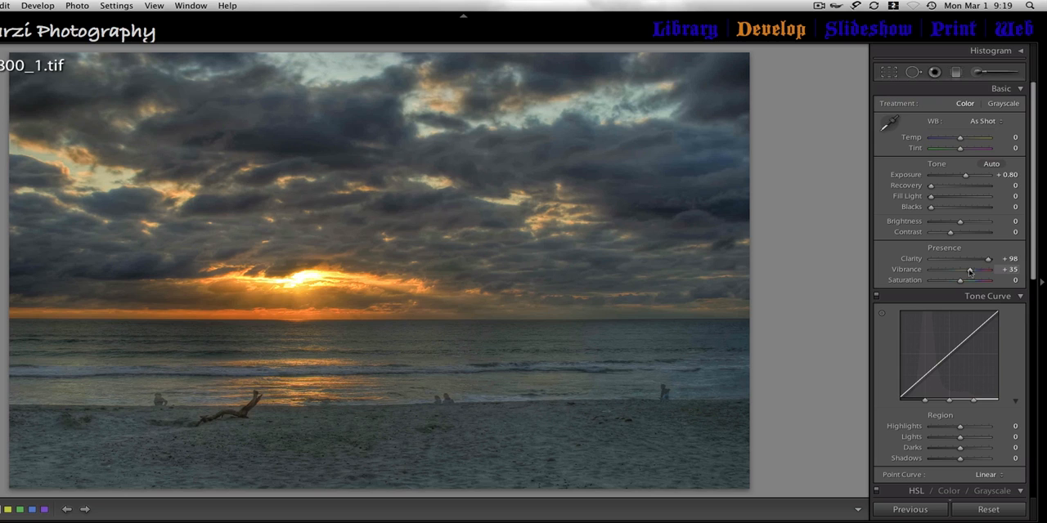
drag(968, 268, 982, 268)
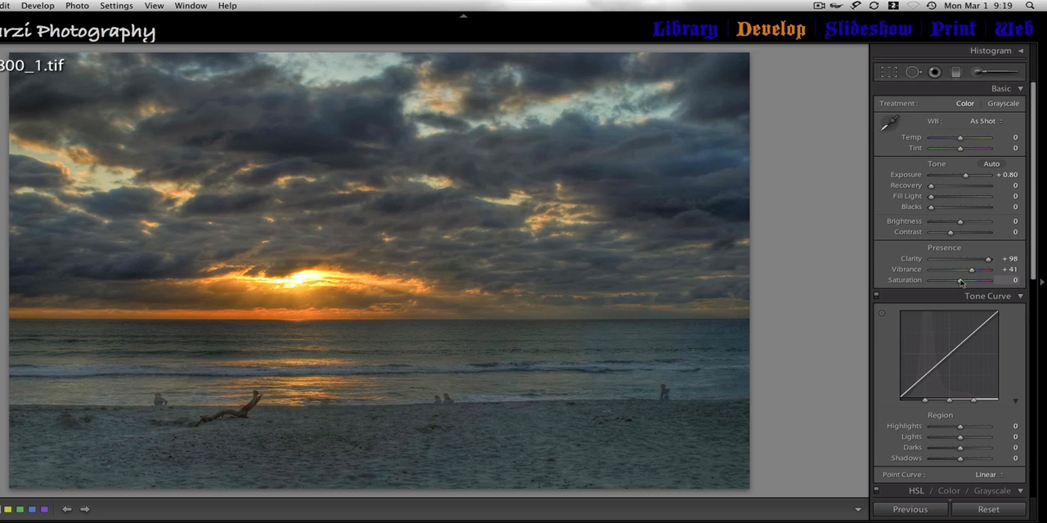
drag(958, 280, 968, 280)
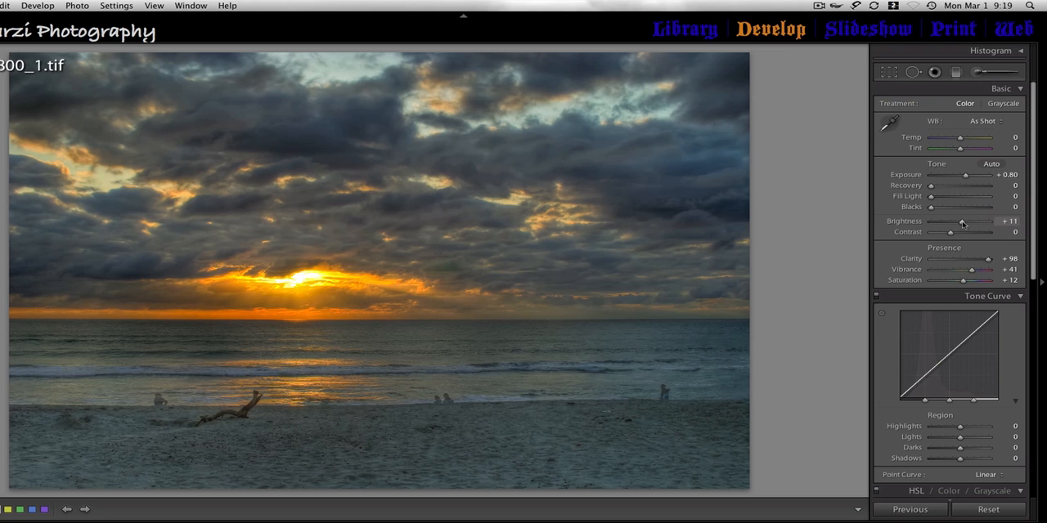
Step: Set Blacks to 2, Contrast to +8 and Fill Light to 14 in the Basic panel
drag(962, 223, 984, 222)
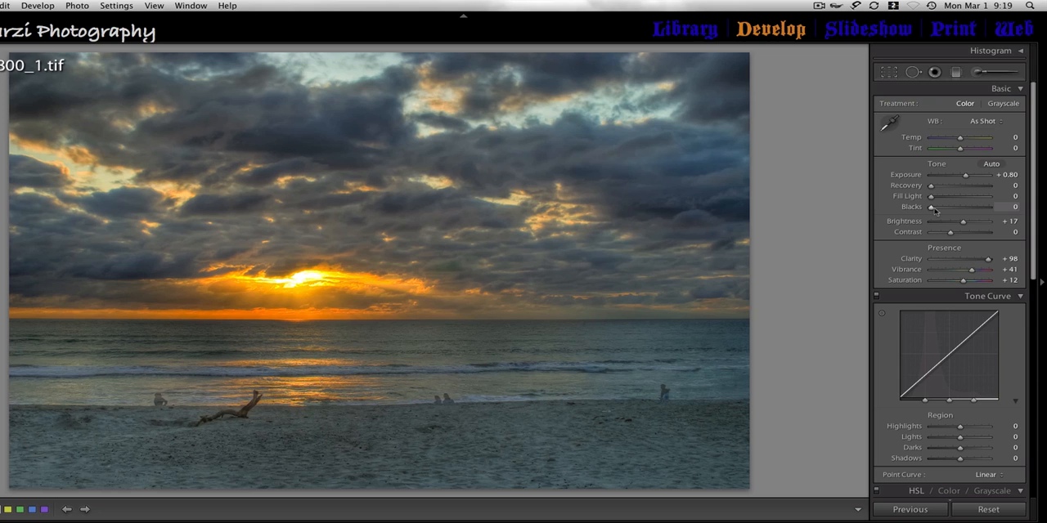
drag(931, 209, 935, 209)
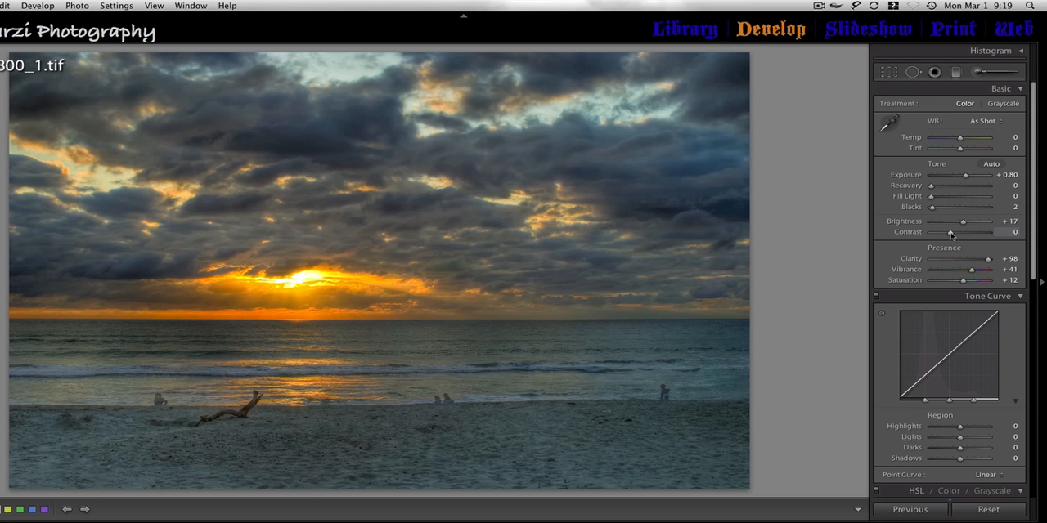
drag(948, 232, 964, 232)
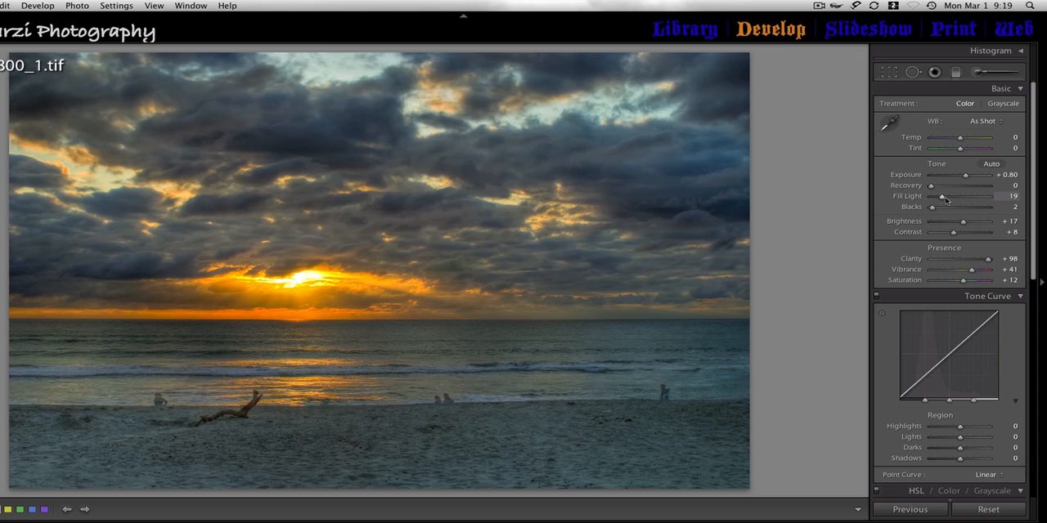
drag(948, 196, 938, 197)
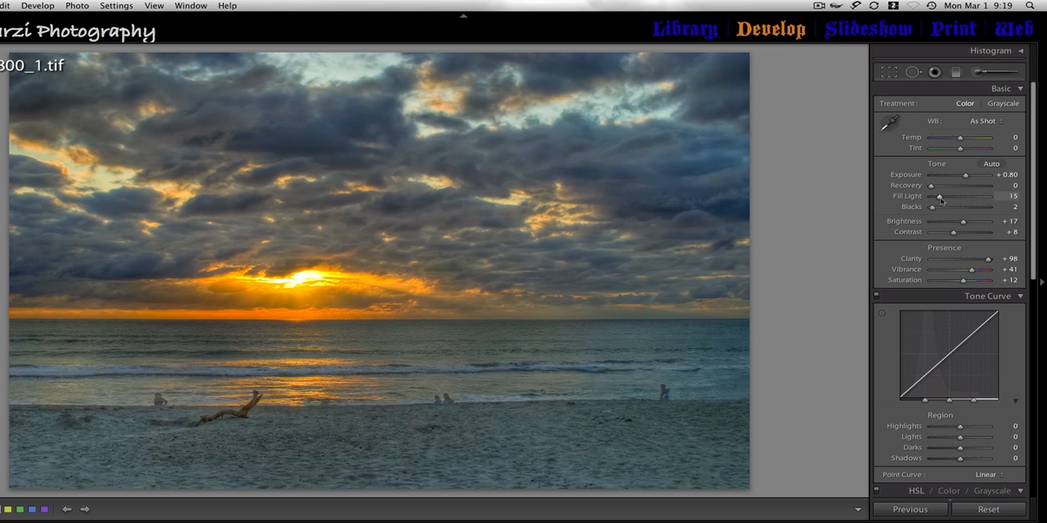
drag(942, 197, 939, 197)
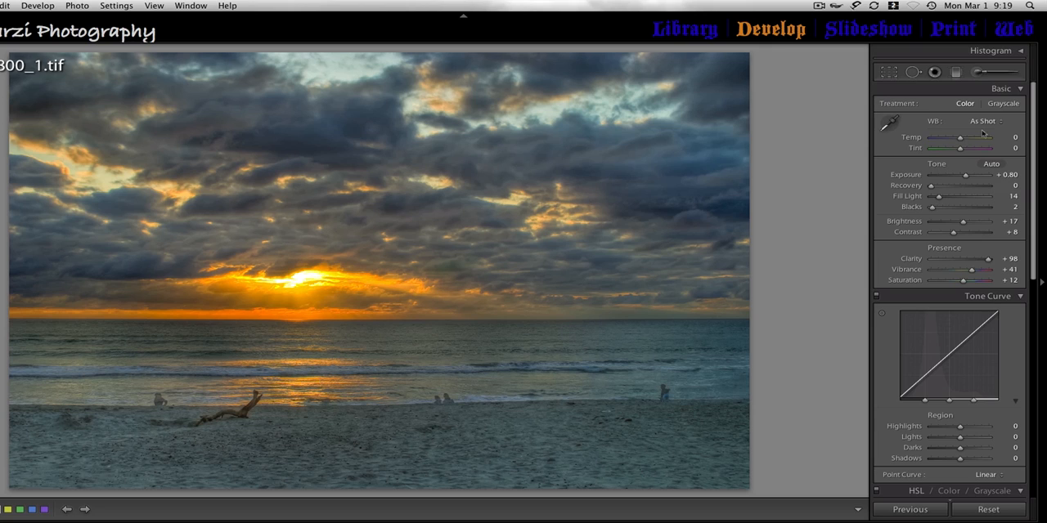
click(956, 72)
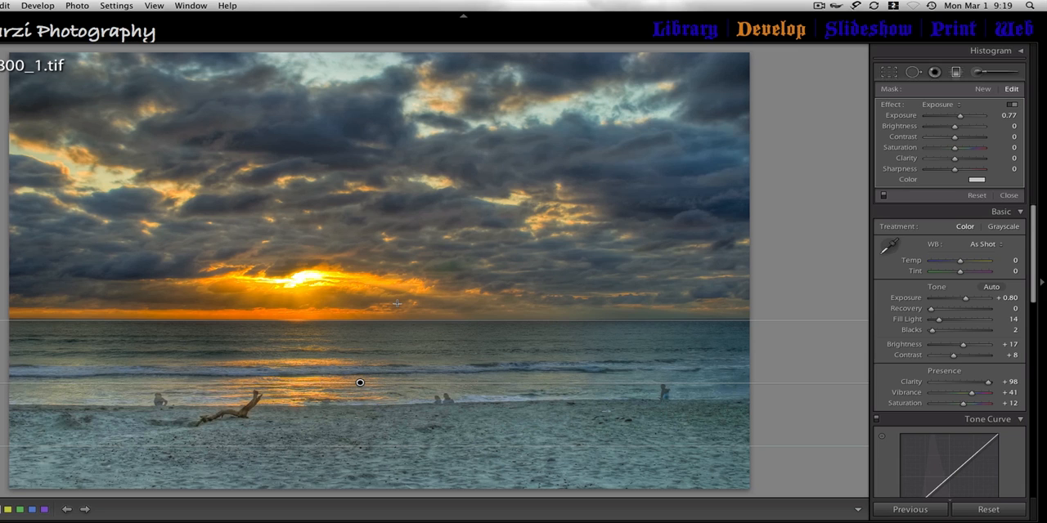
Step: Brighten the sandy foreground with a graduated filter at about +1.87 exposure
drag(968, 115, 952, 114)
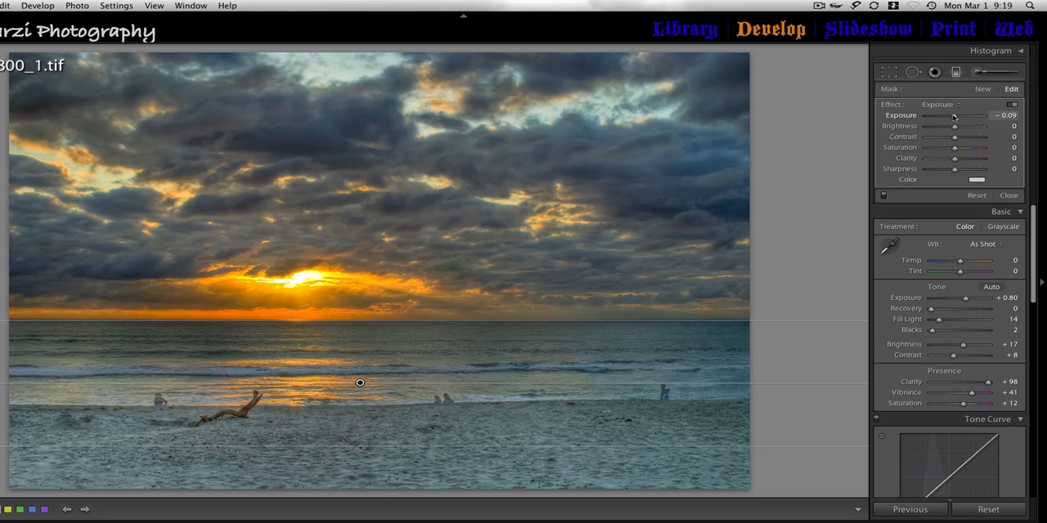
drag(952, 115, 974, 114)
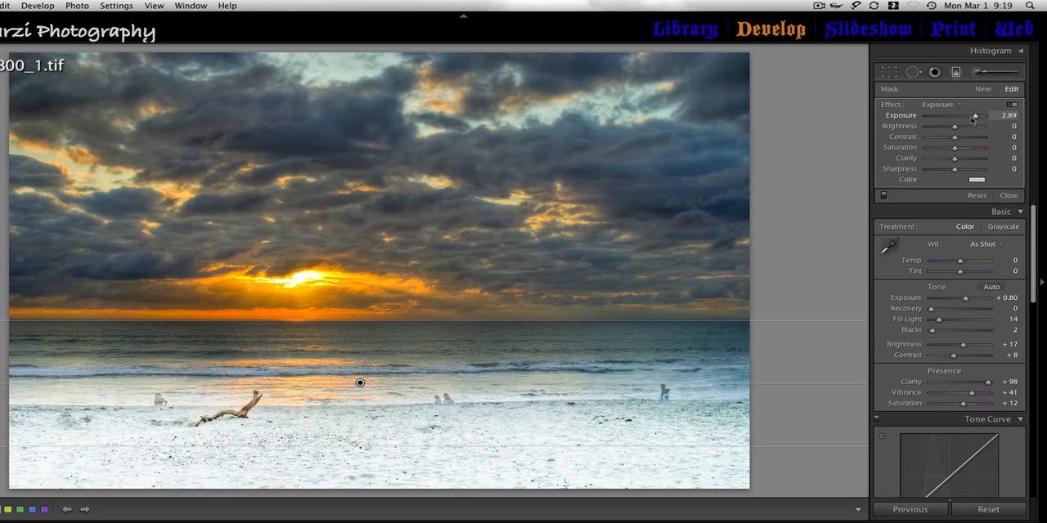
drag(975, 115, 964, 115)
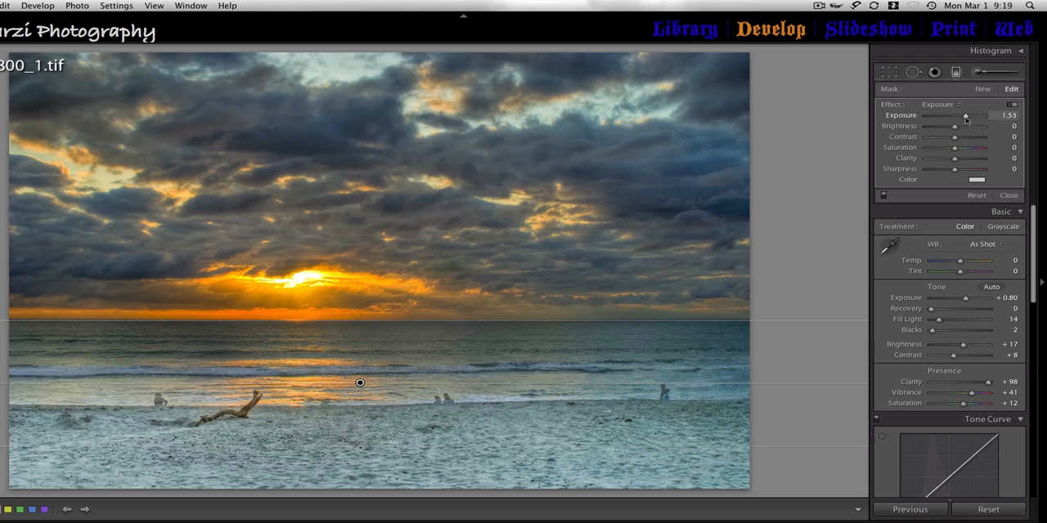
drag(965, 115, 973, 114)
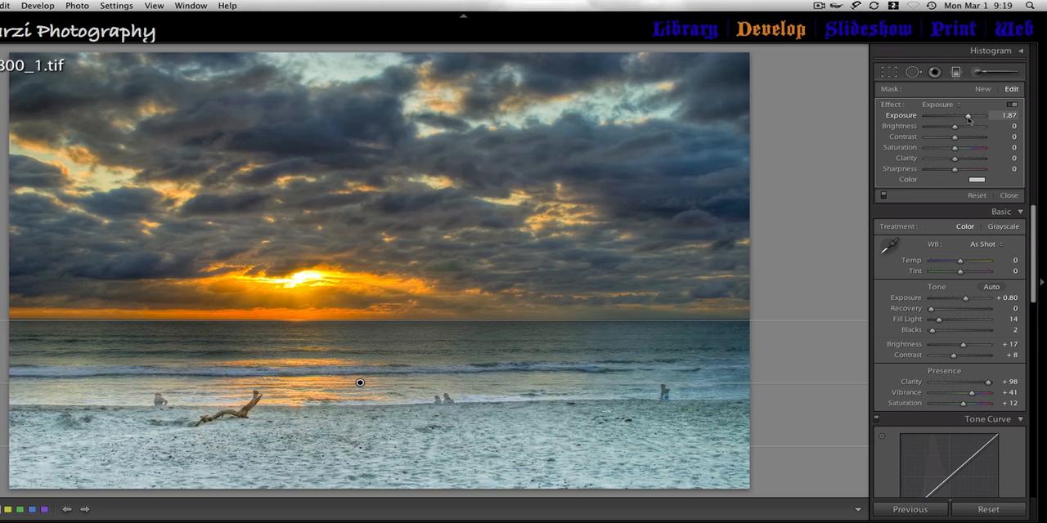
drag(969, 114, 957, 115)
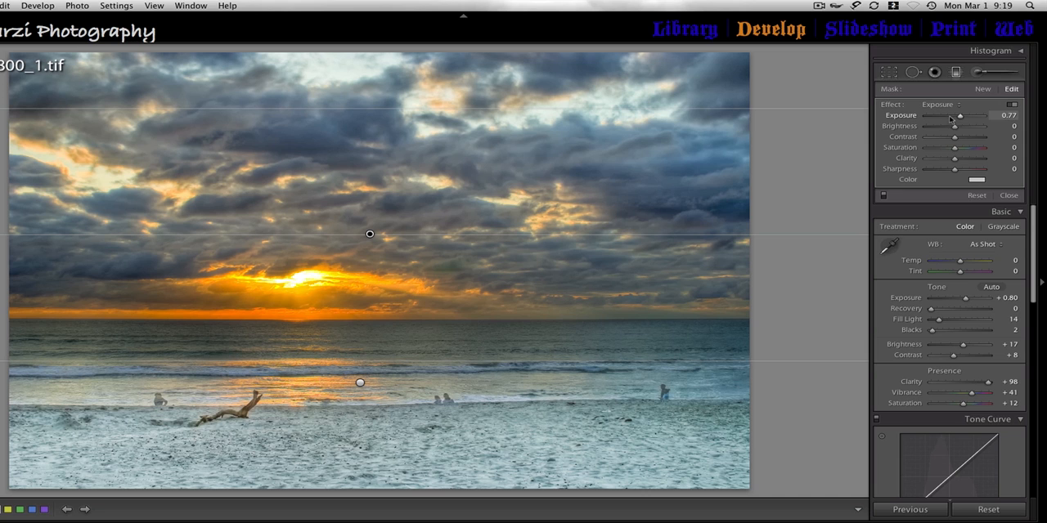
Step: Lift the cloudy sky with a second graduated filter at about +0.63 exposure
drag(958, 115, 944, 114)
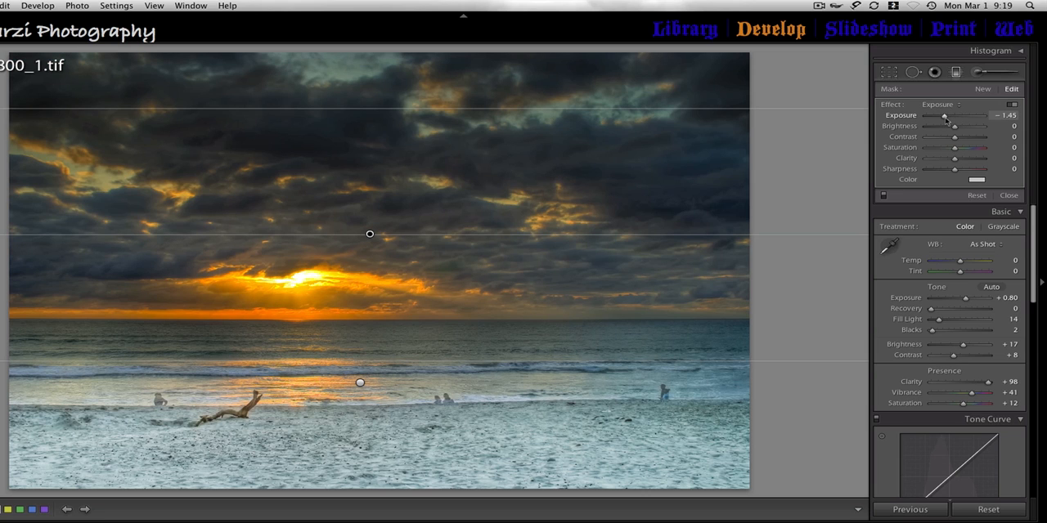
drag(946, 115, 978, 114)
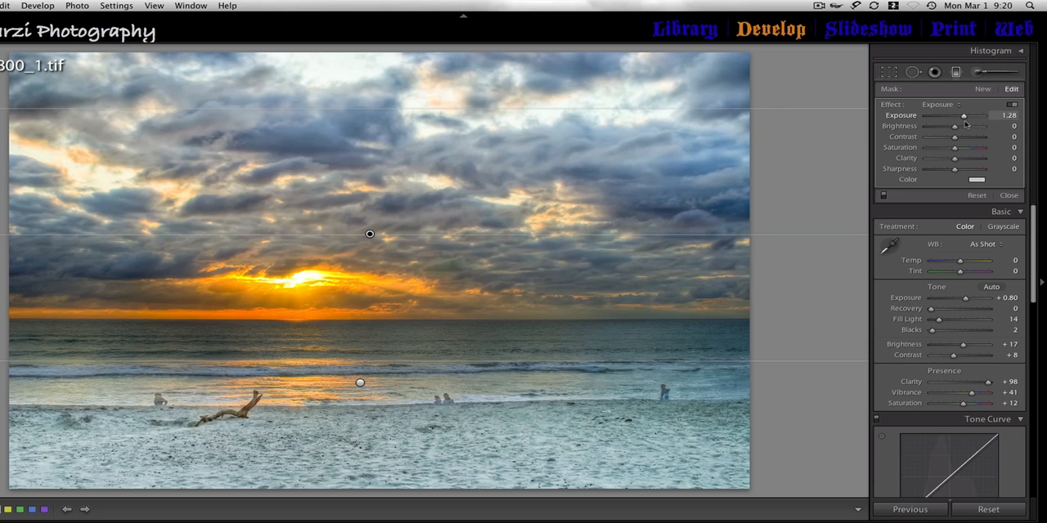
drag(969, 114, 959, 115)
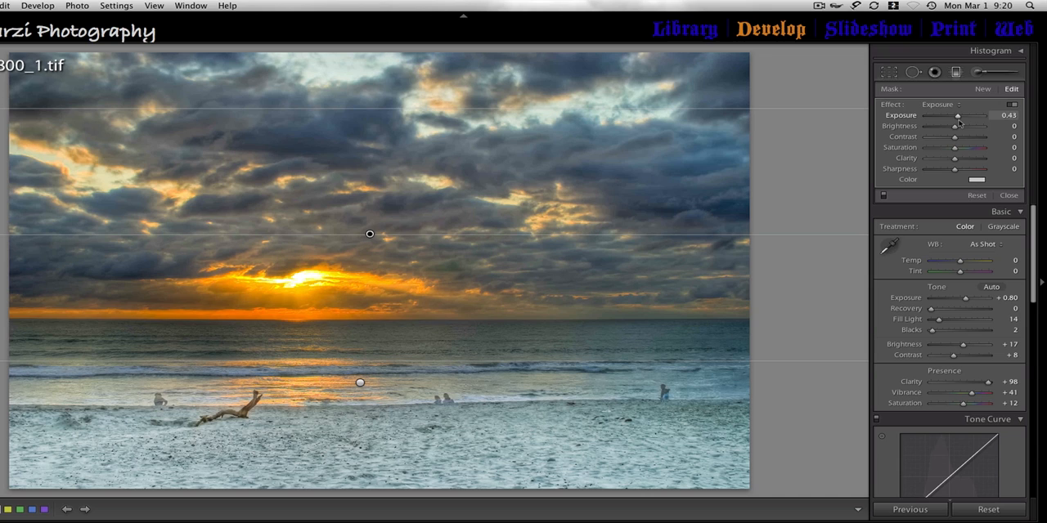
drag(959, 115, 968, 115)
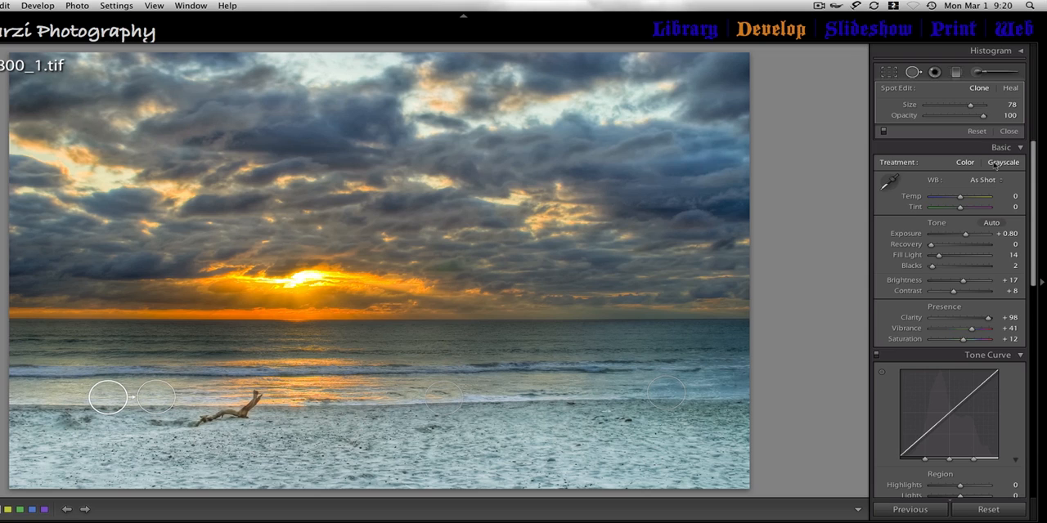
Step: Finish spot-healing the small white figures on the beach and close the tool
click(1008, 131)
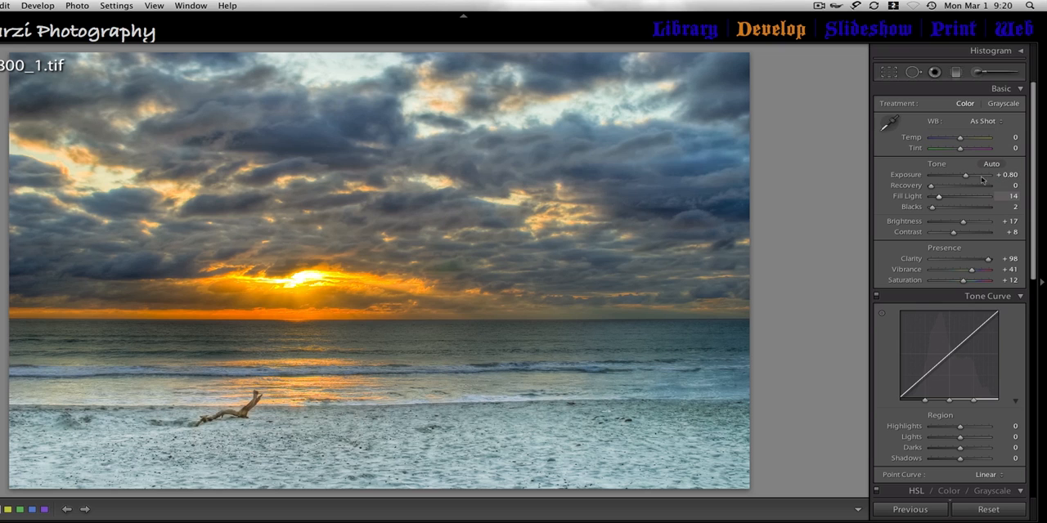
Step: Warm the white balance Temp so the sky and sand take on golden tones
drag(958, 137, 963, 138)
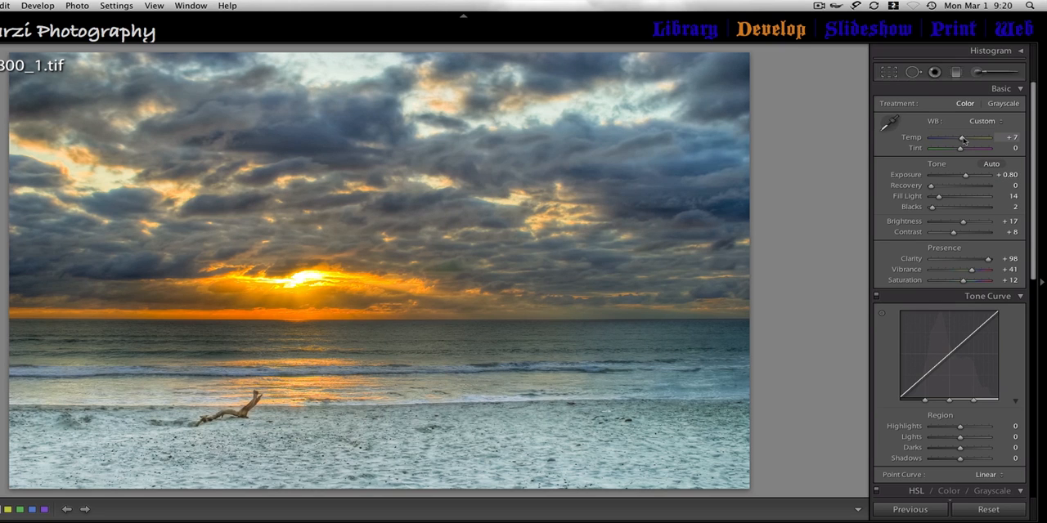
drag(962, 139, 984, 140)
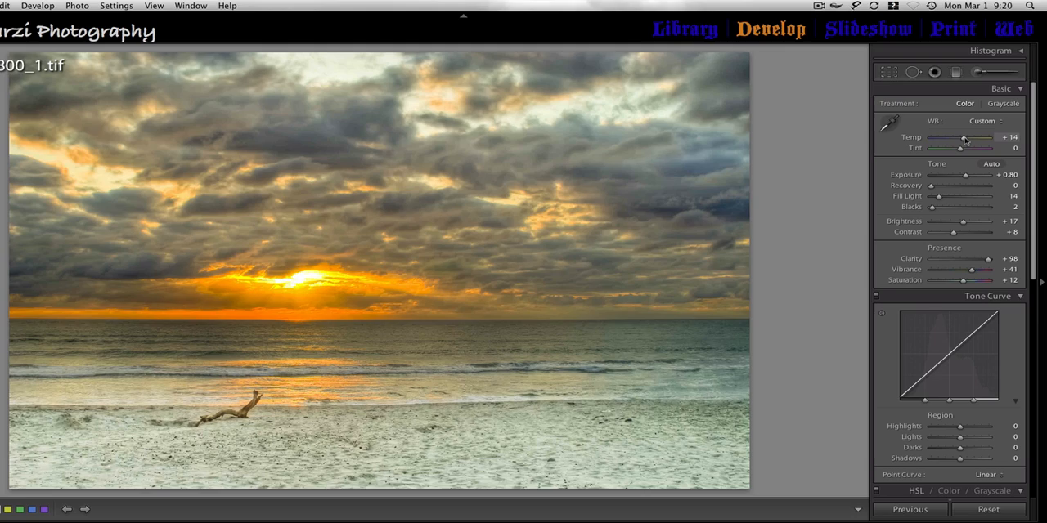
drag(984, 137, 952, 138)
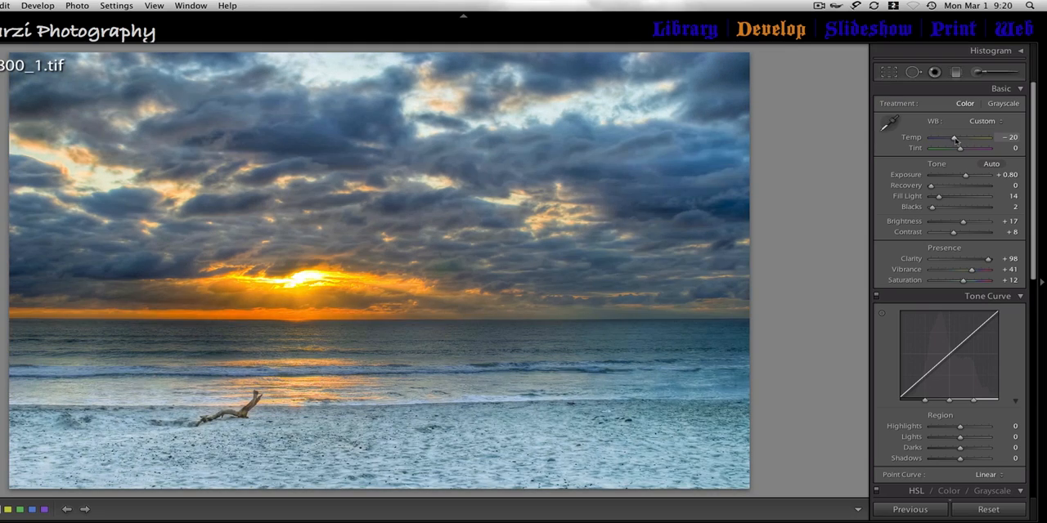
drag(954, 138, 965, 137)
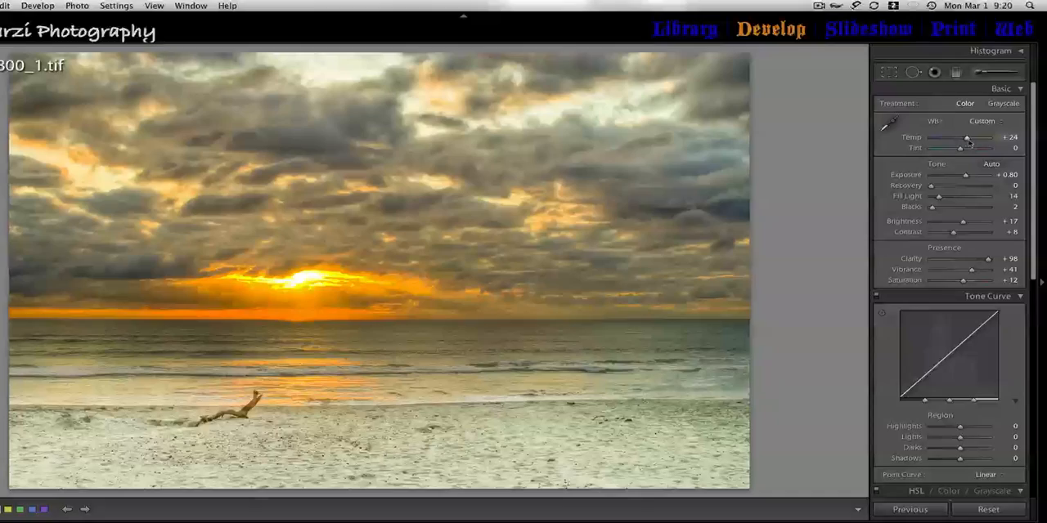
drag(968, 137, 961, 137)
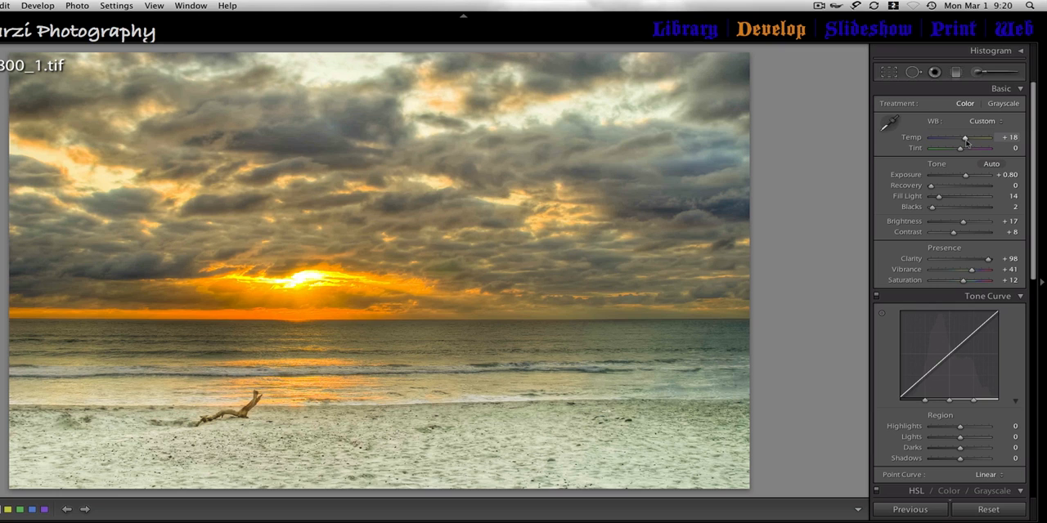
drag(989, 137, 985, 138)
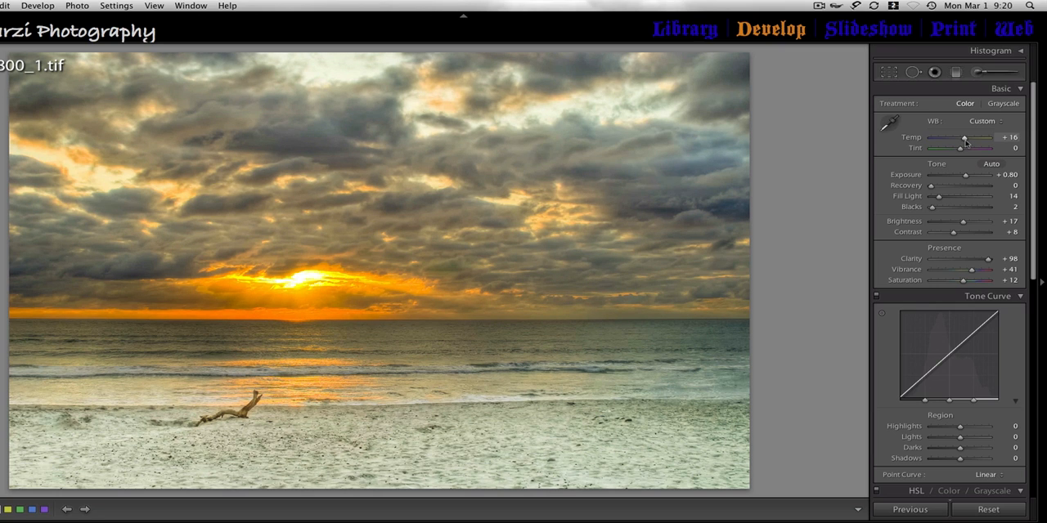
drag(985, 137, 962, 138)
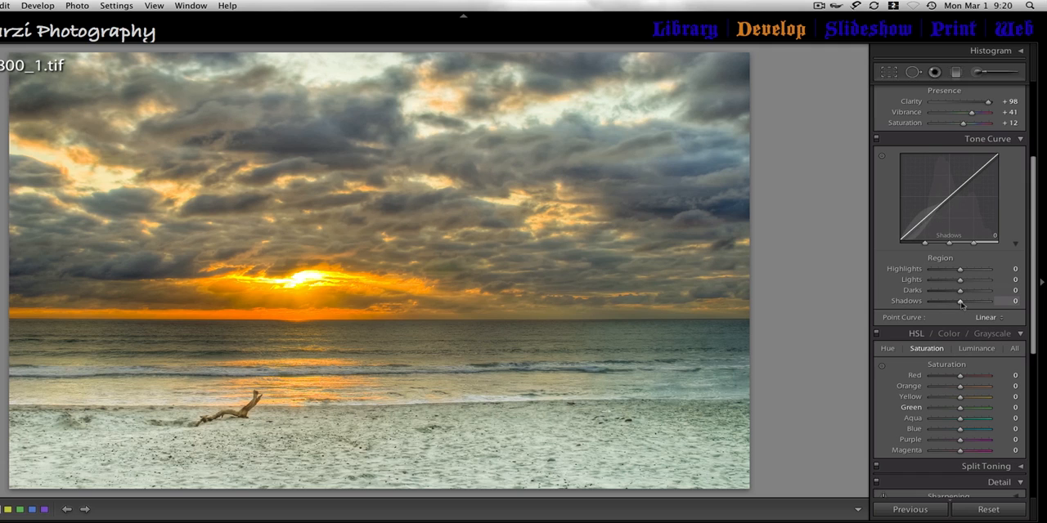
Step: Lift the Tone Curve Shadows region to about +24 to open up dark areas
drag(962, 301, 968, 301)
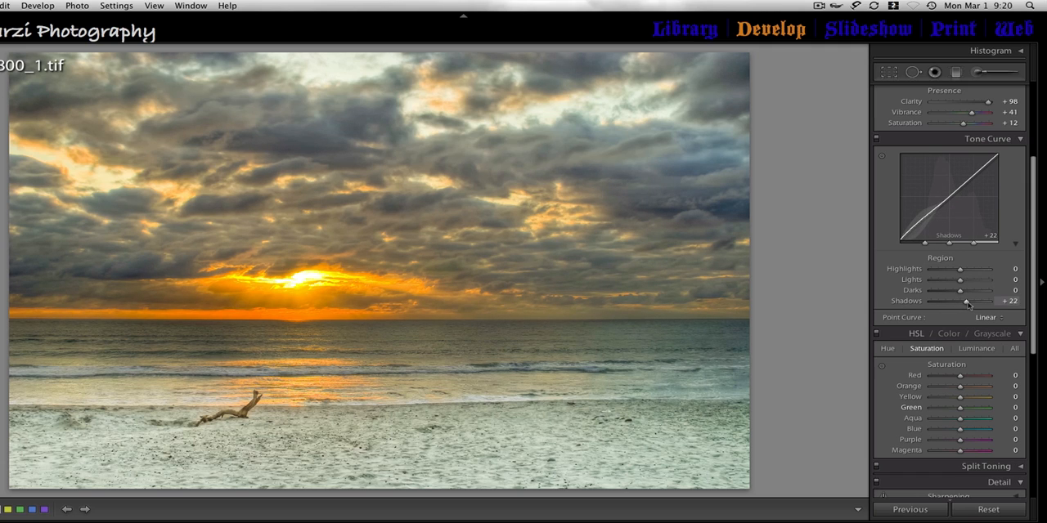
drag(967, 301, 968, 301)
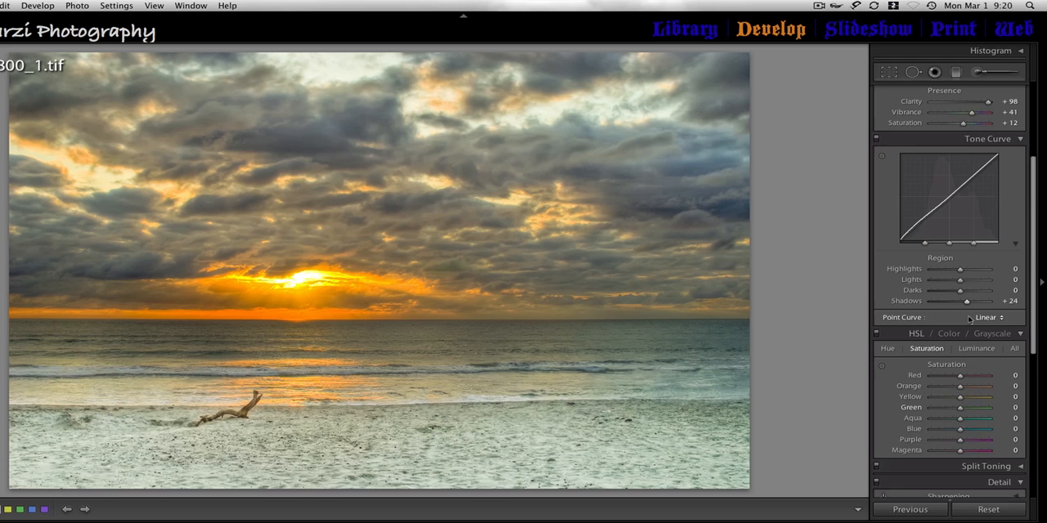
scroll(down, 3)
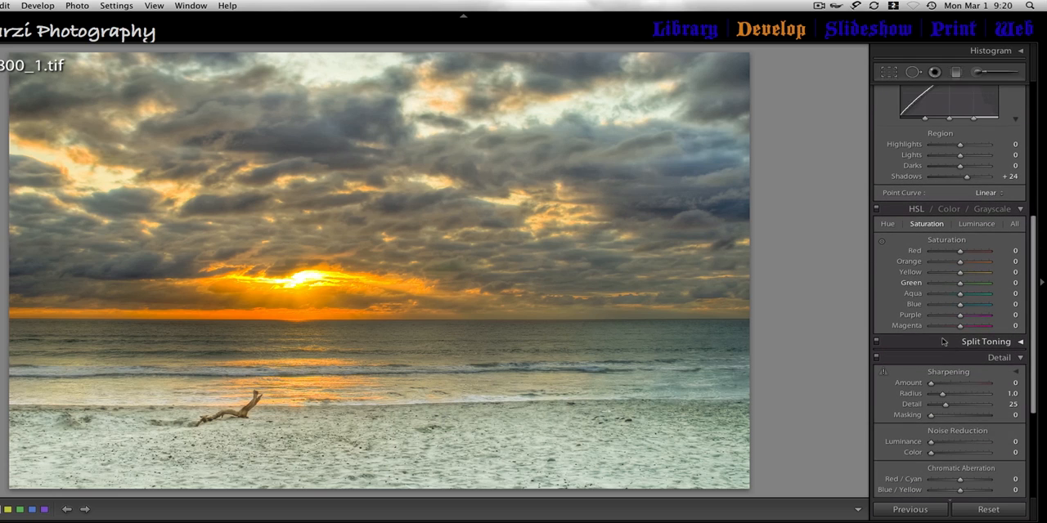
Step: Raise Sharpening Amount, Radius and Detail in the Detail panel
scroll(down, 3)
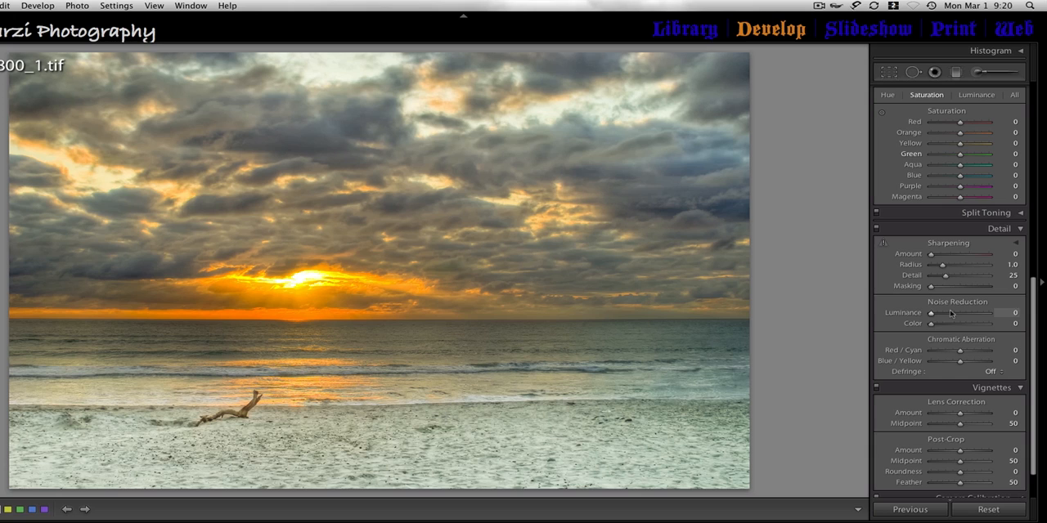
drag(955, 254, 964, 254)
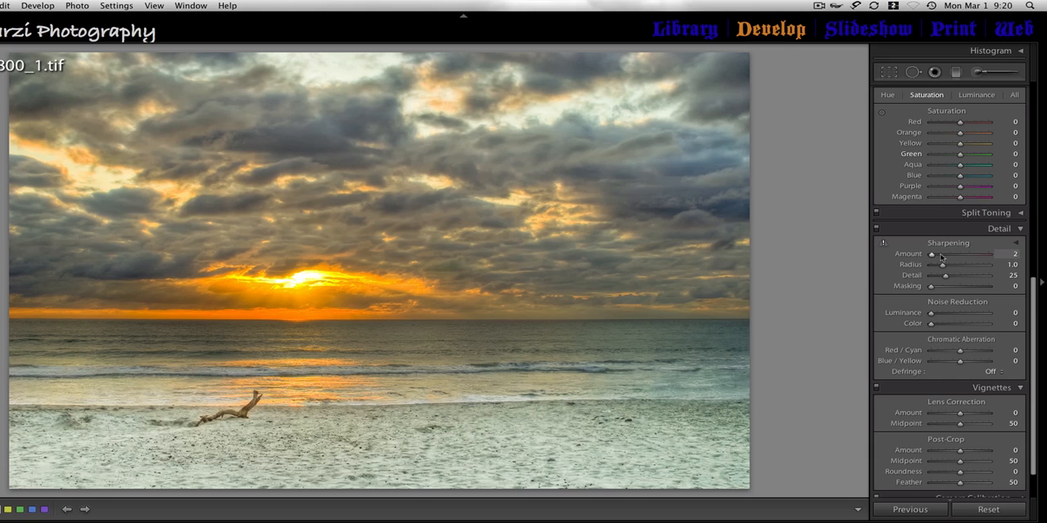
drag(963, 253, 1001, 253)
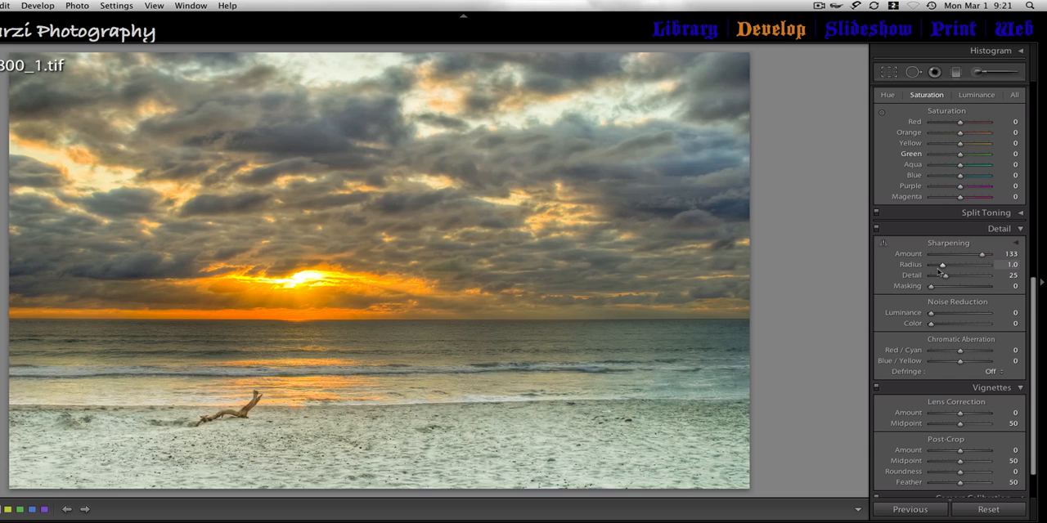
drag(942, 264, 959, 265)
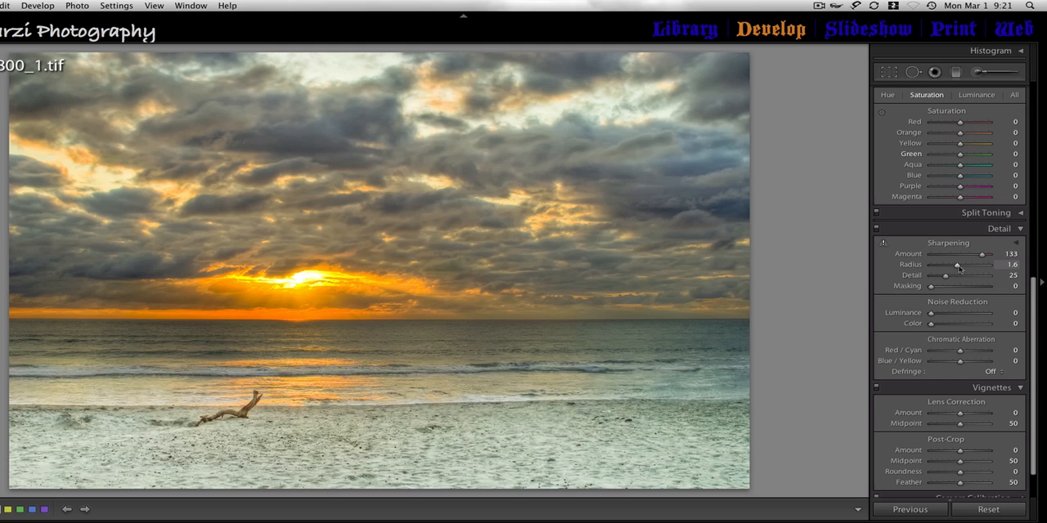
drag(958, 265, 965, 265)
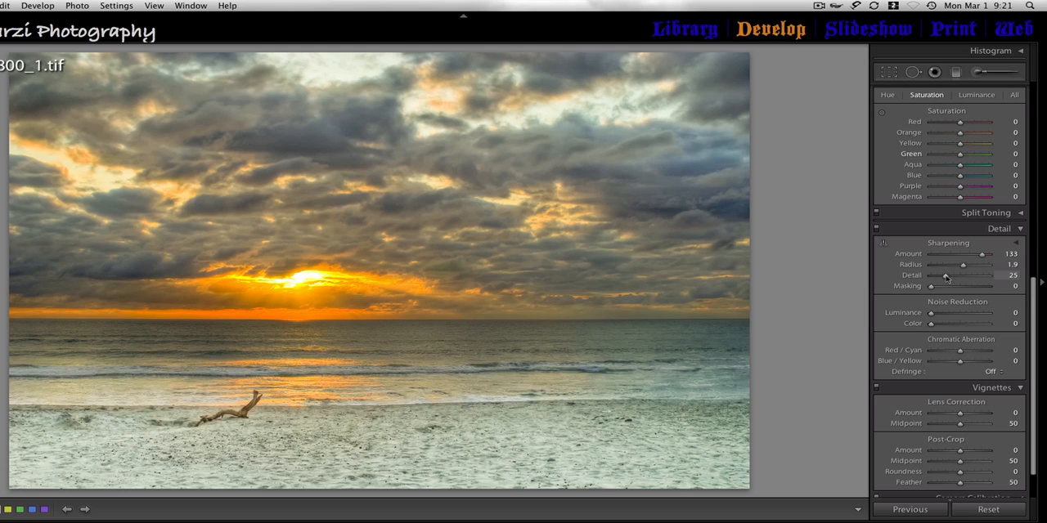
drag(949, 286, 979, 286)
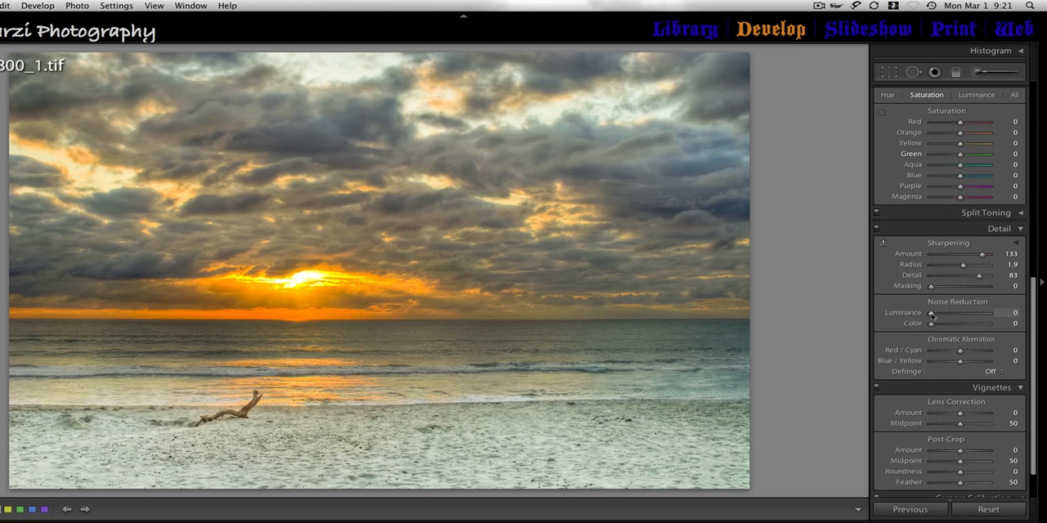
Step: Set Luminance noise reduction to 100, Red/Cyan to -33 and Defringe to All Edges
drag(929, 313, 990, 313)
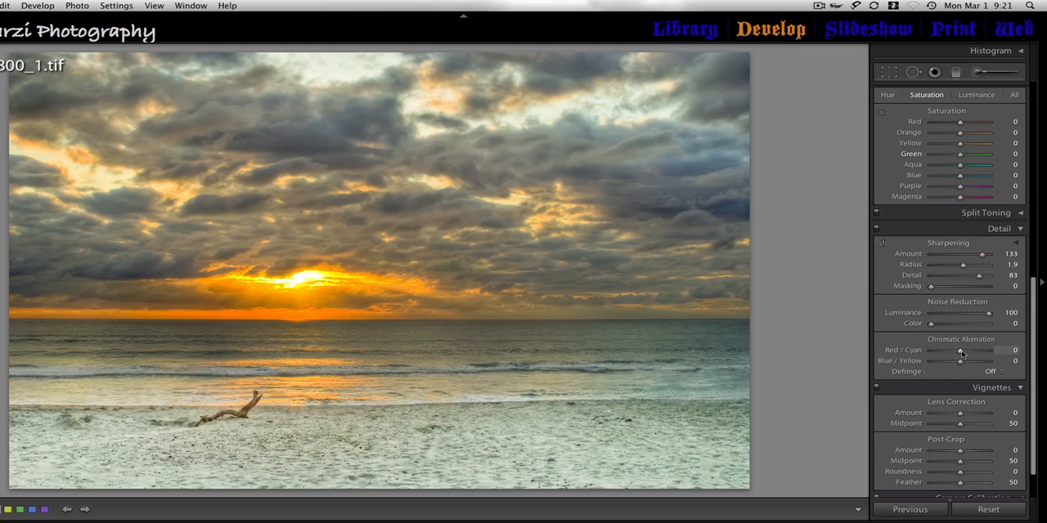
drag(974, 350, 948, 350)
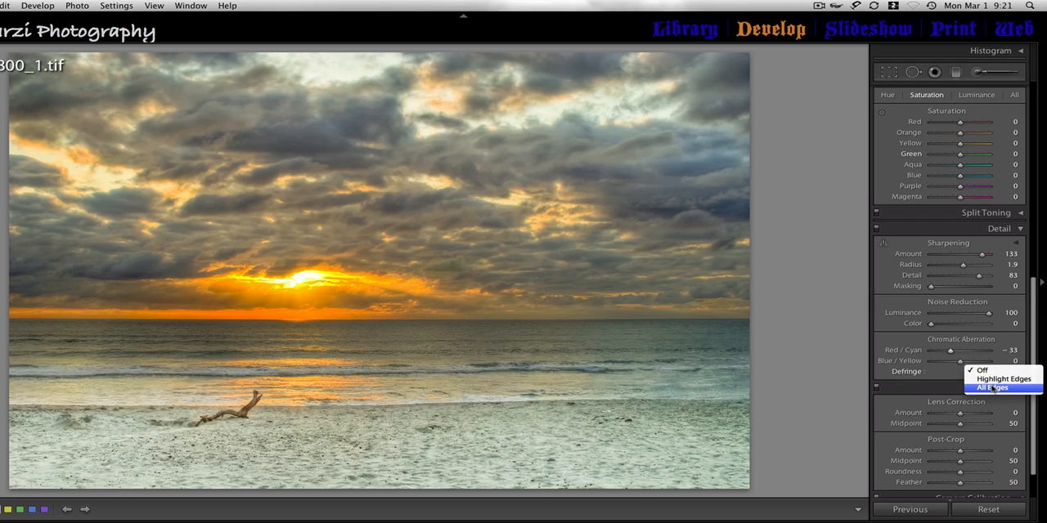
click(994, 388)
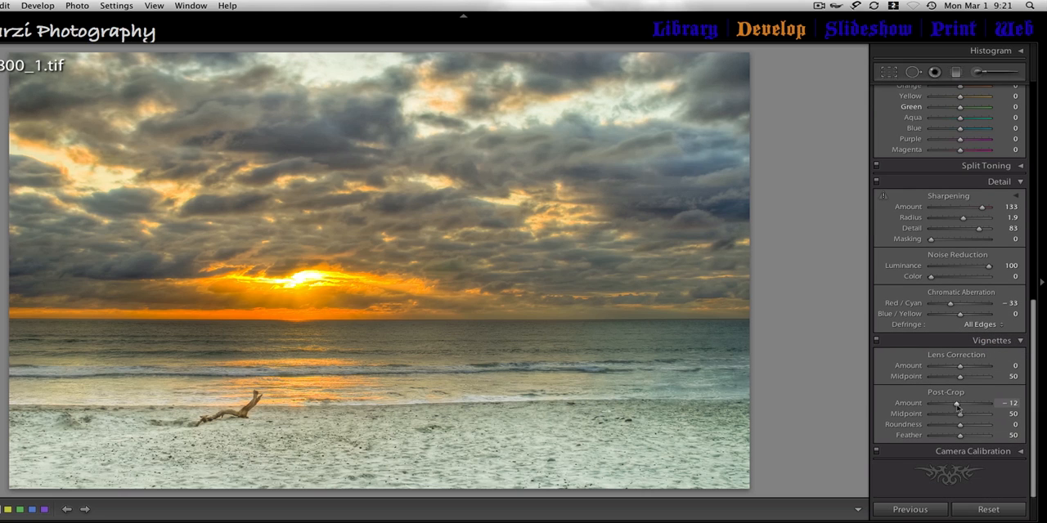
Step: Darken the edges with a Post-Crop vignette, adjusting Amount, Midpoint and Roundness
drag(961, 402, 957, 412)
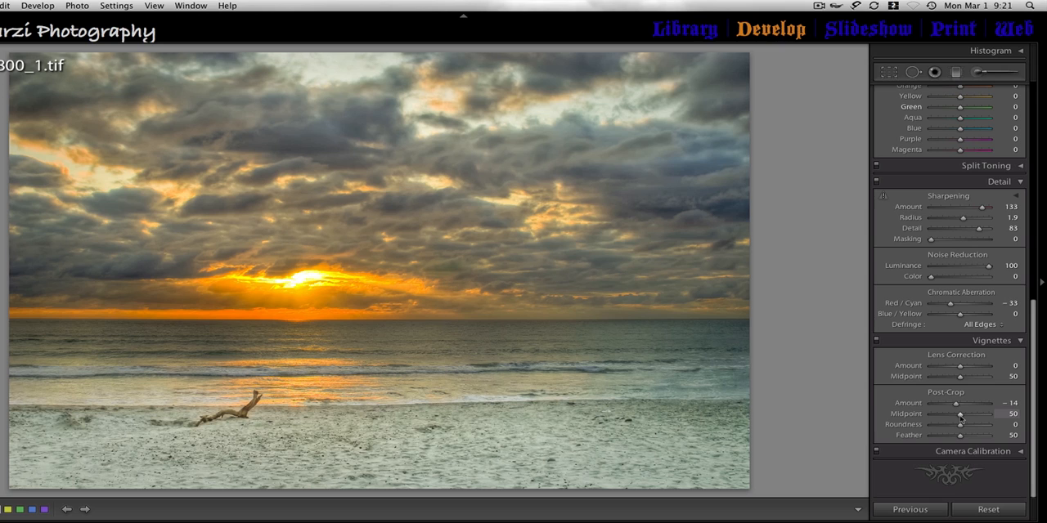
drag(978, 412, 941, 412)
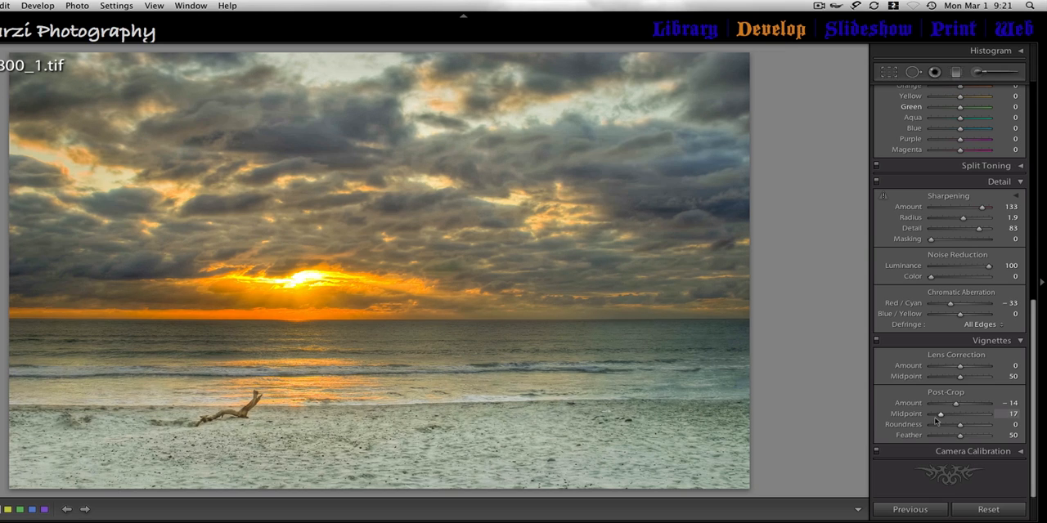
drag(941, 414, 952, 414)
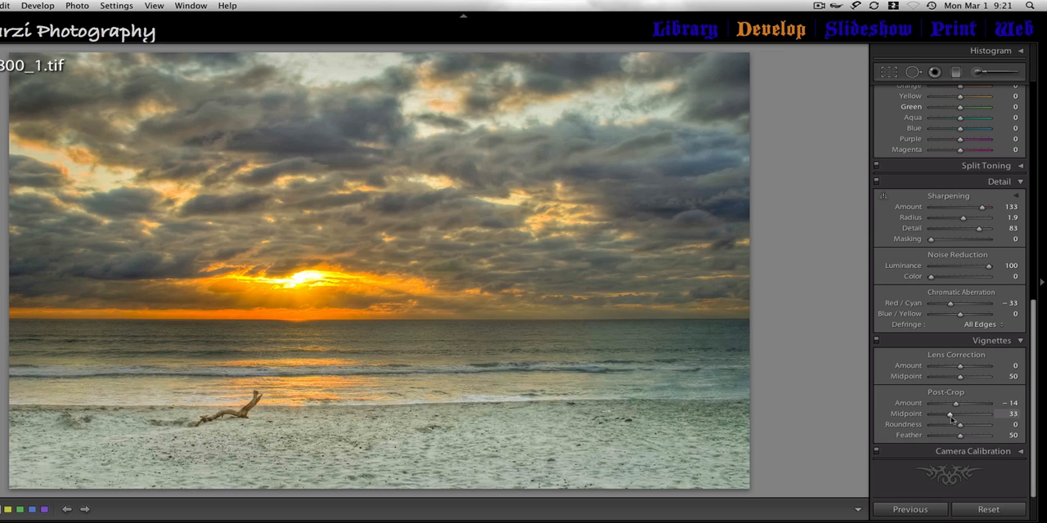
drag(965, 403, 948, 403)
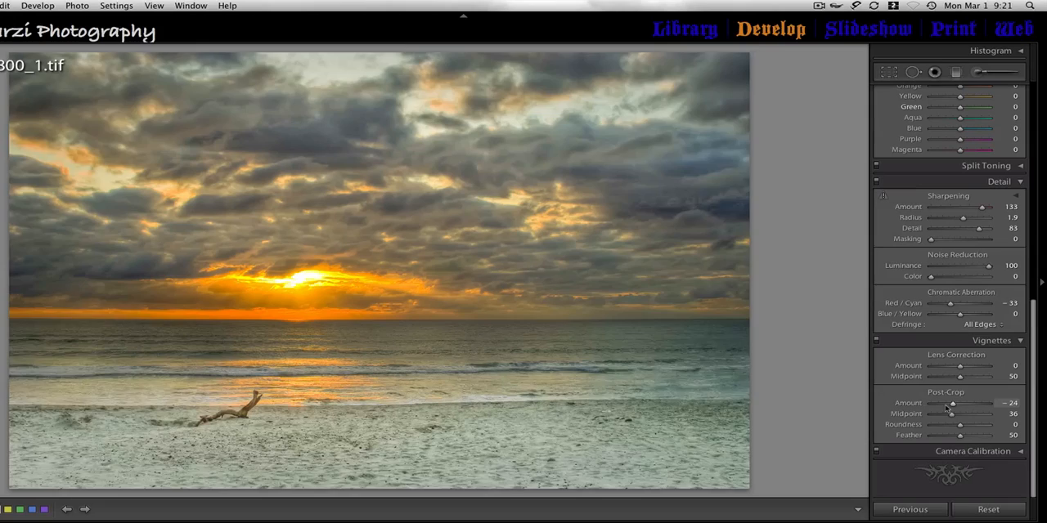
drag(949, 402, 940, 403)
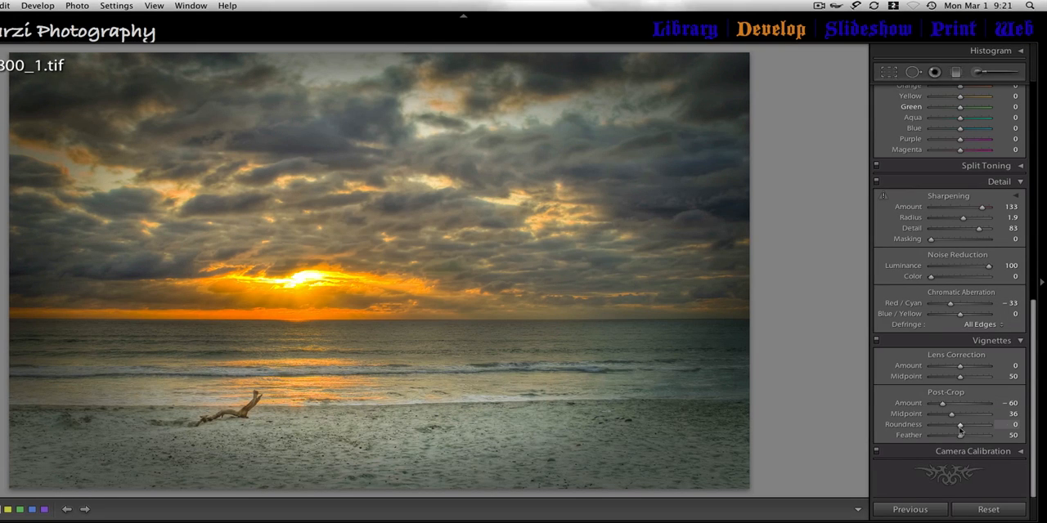
drag(962, 425, 939, 426)
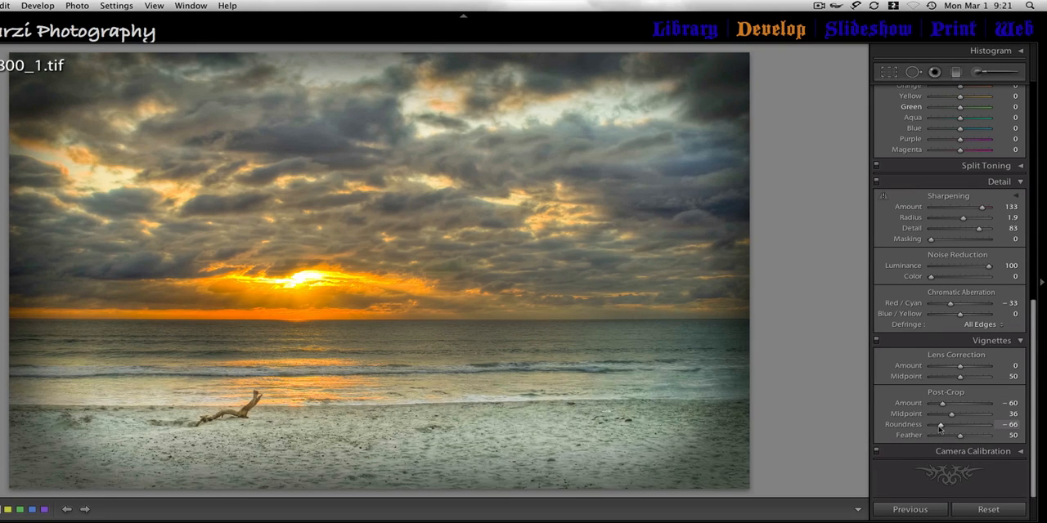
Step: Tone the vignette back to subtle, then Reset all edits to compare with the original
drag(940, 426, 929, 425)
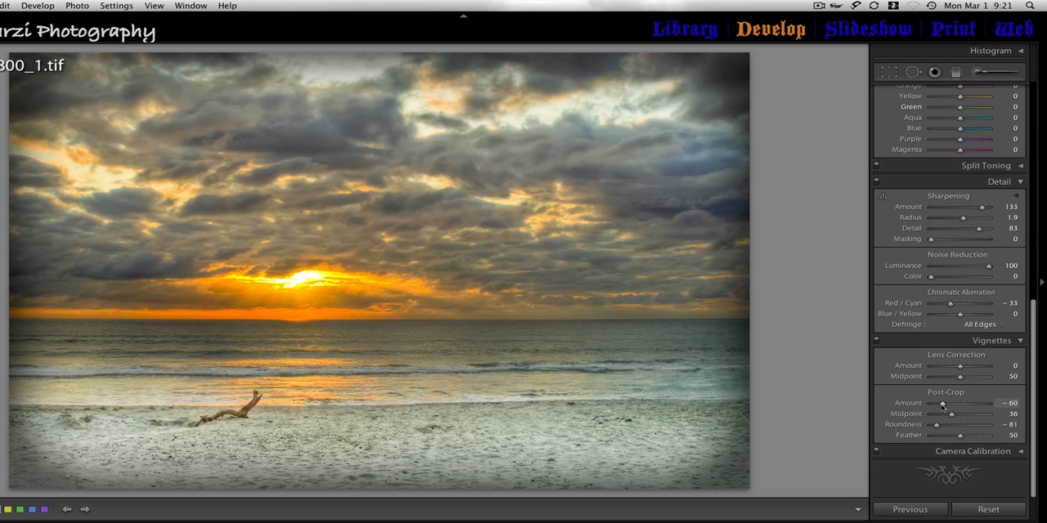
drag(962, 402, 982, 402)
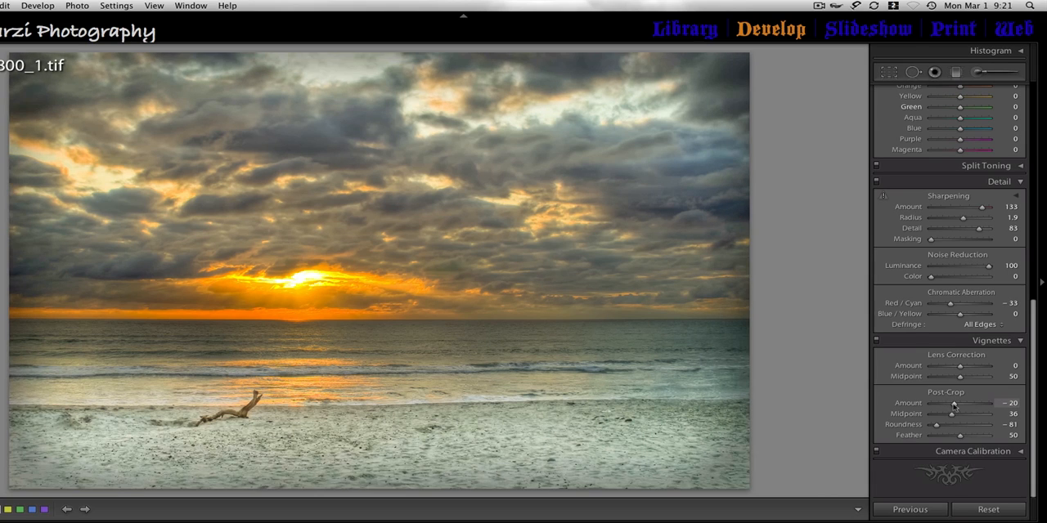
drag(952, 412, 955, 412)
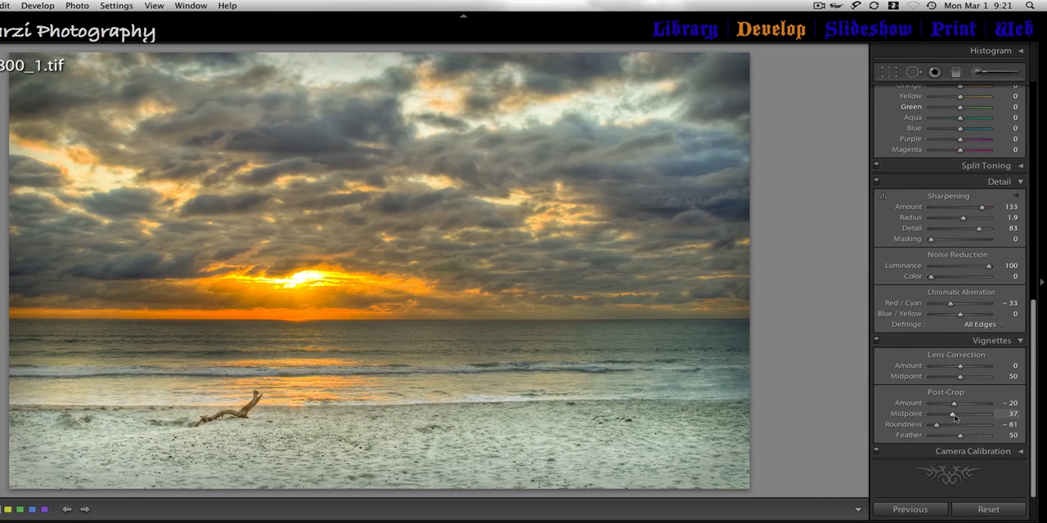
drag(952, 417, 962, 417)
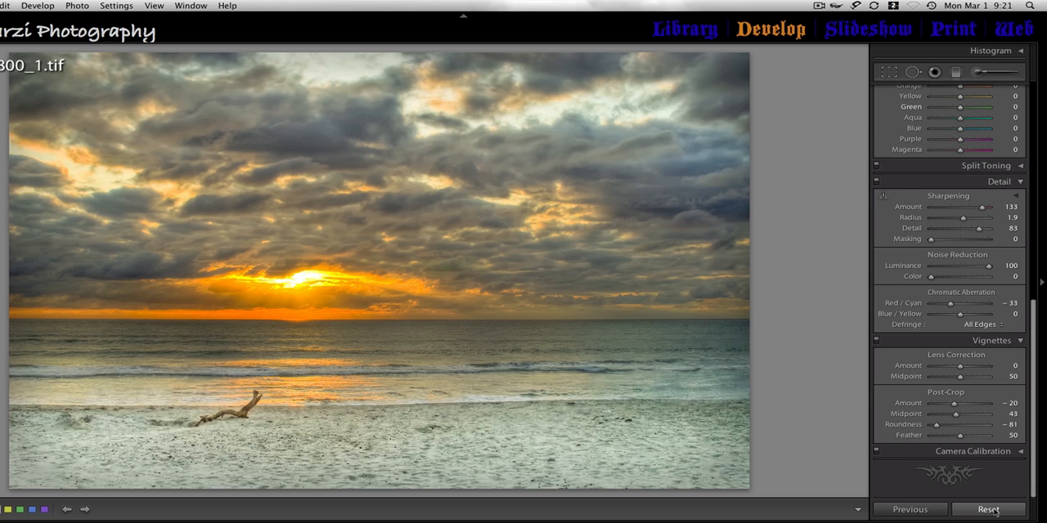
click(988, 509)
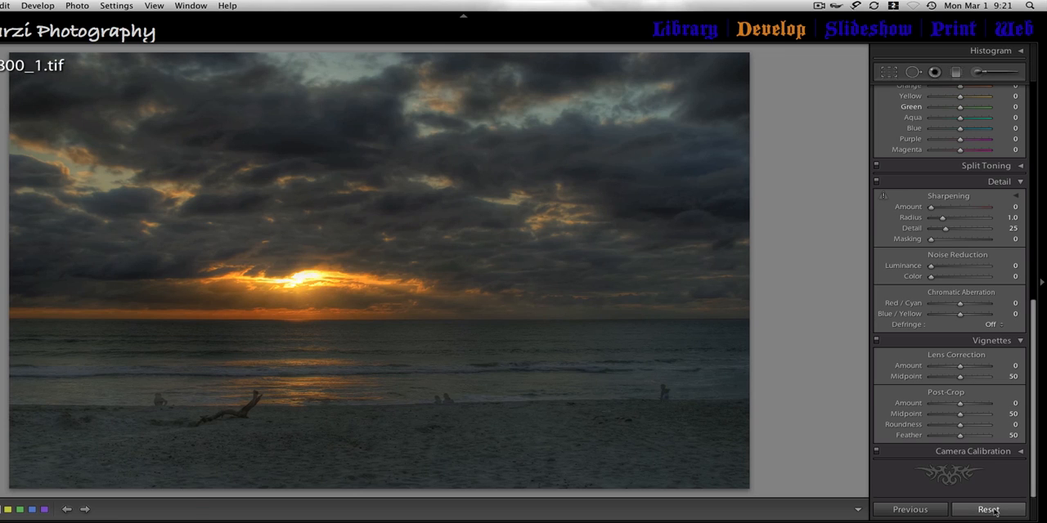